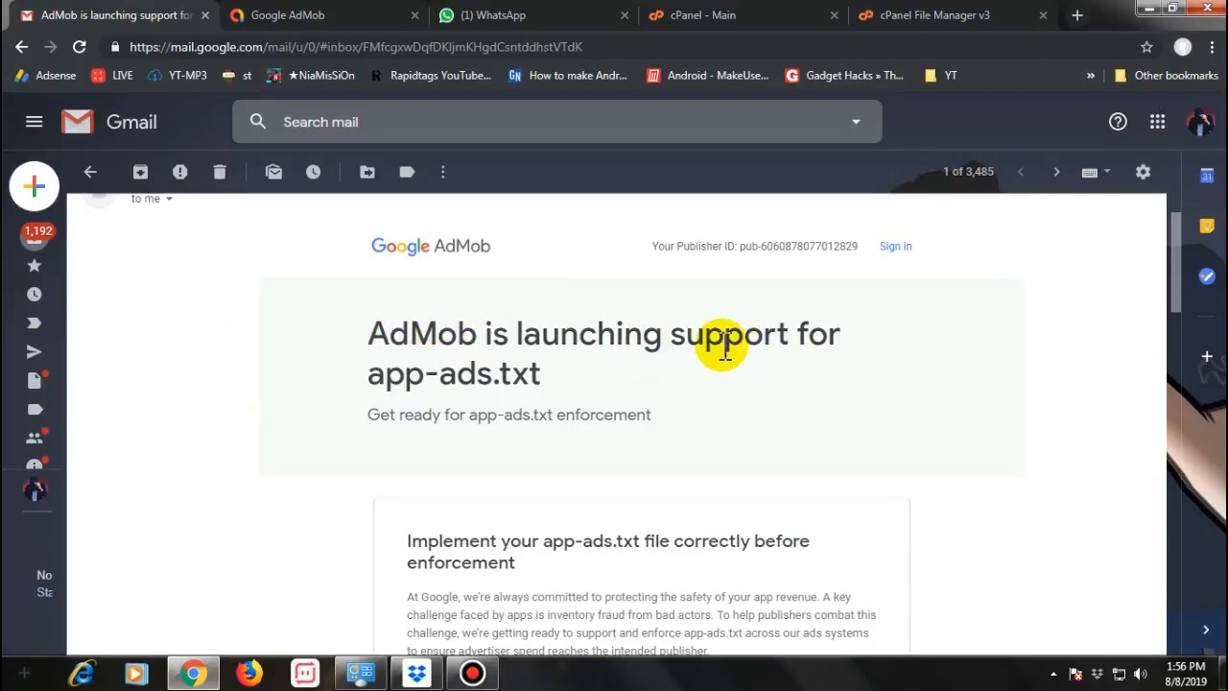
{"action": "mouse_move", "coordinate": [398, 376]}
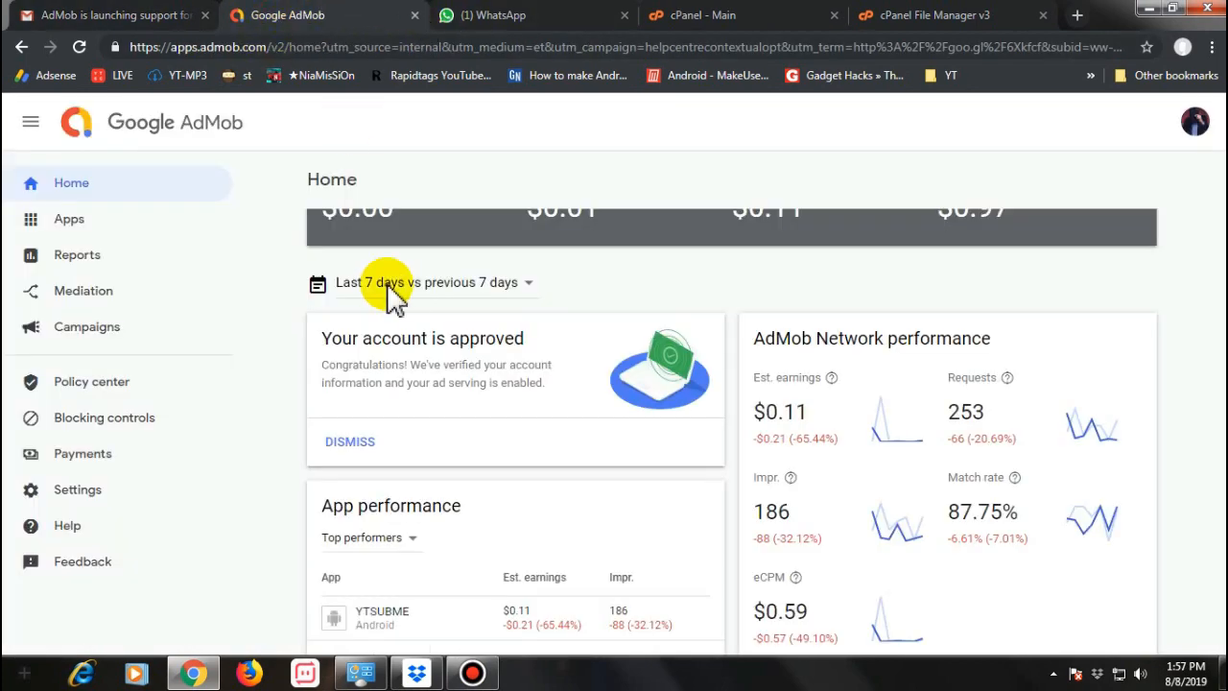
{"action": "mouse_move", "coordinate": [216, 212]}
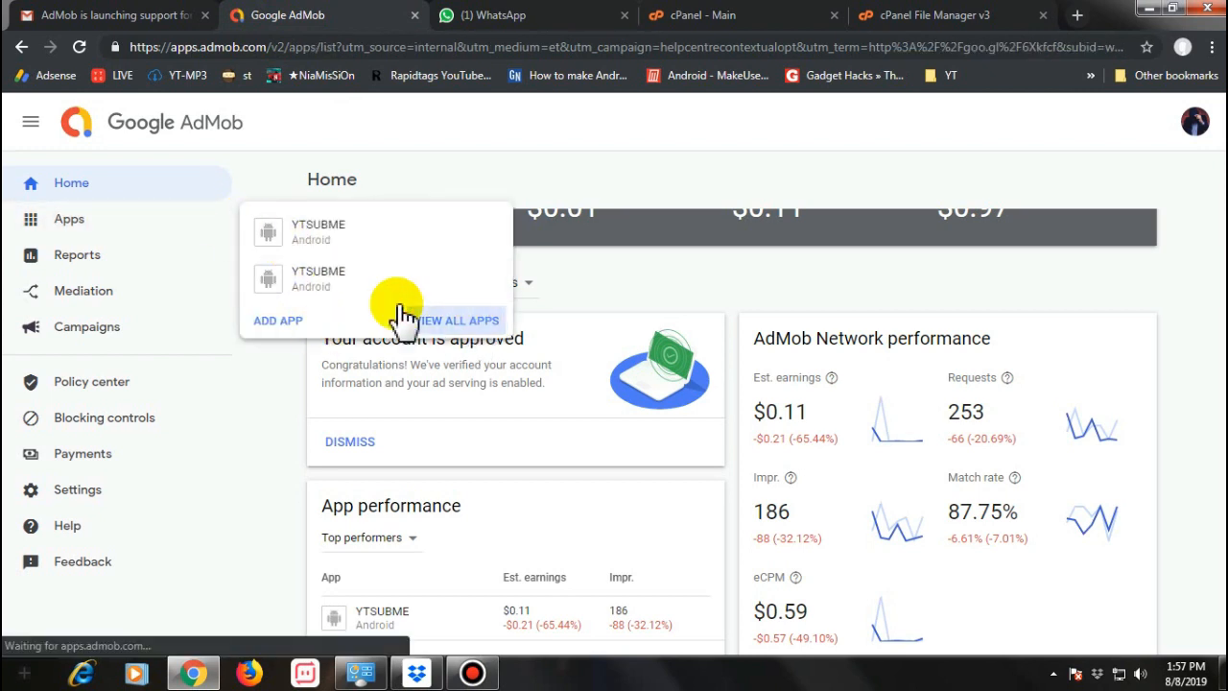
Step: Copy the app-ads.txt code snippet from the app's APP-ADS.TXT setup instructions
{"action": "left_click", "coordinate": [467, 319]}
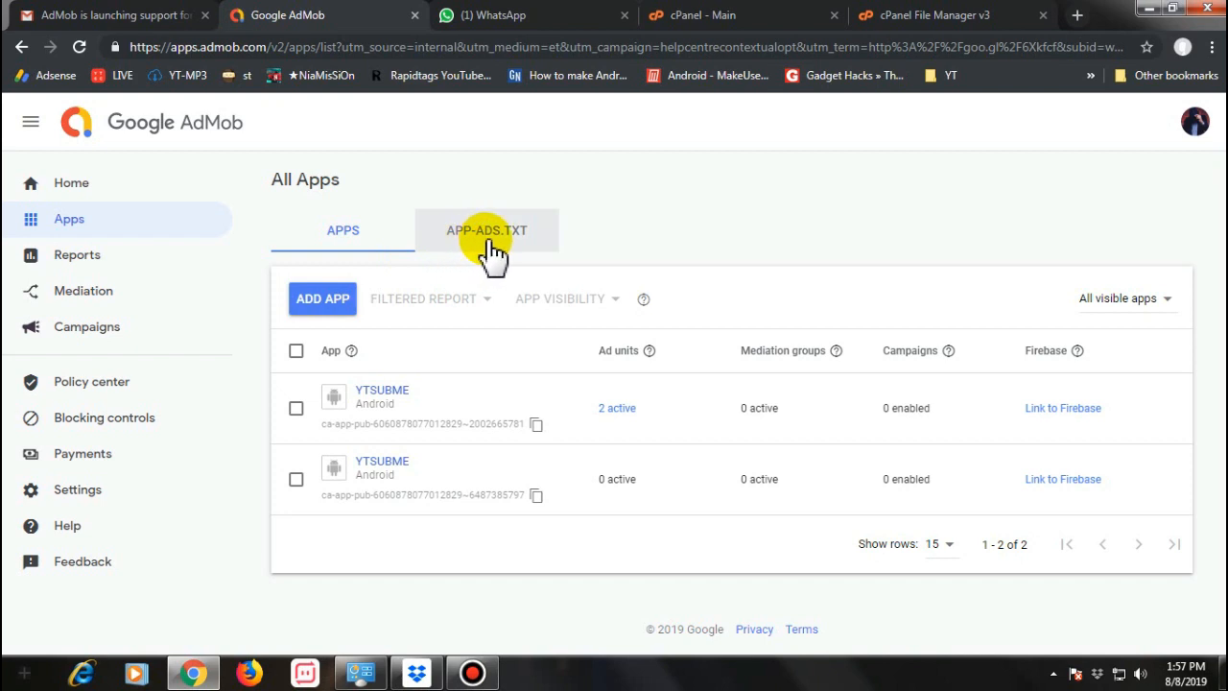
{"action": "left_click", "coordinate": [487, 231]}
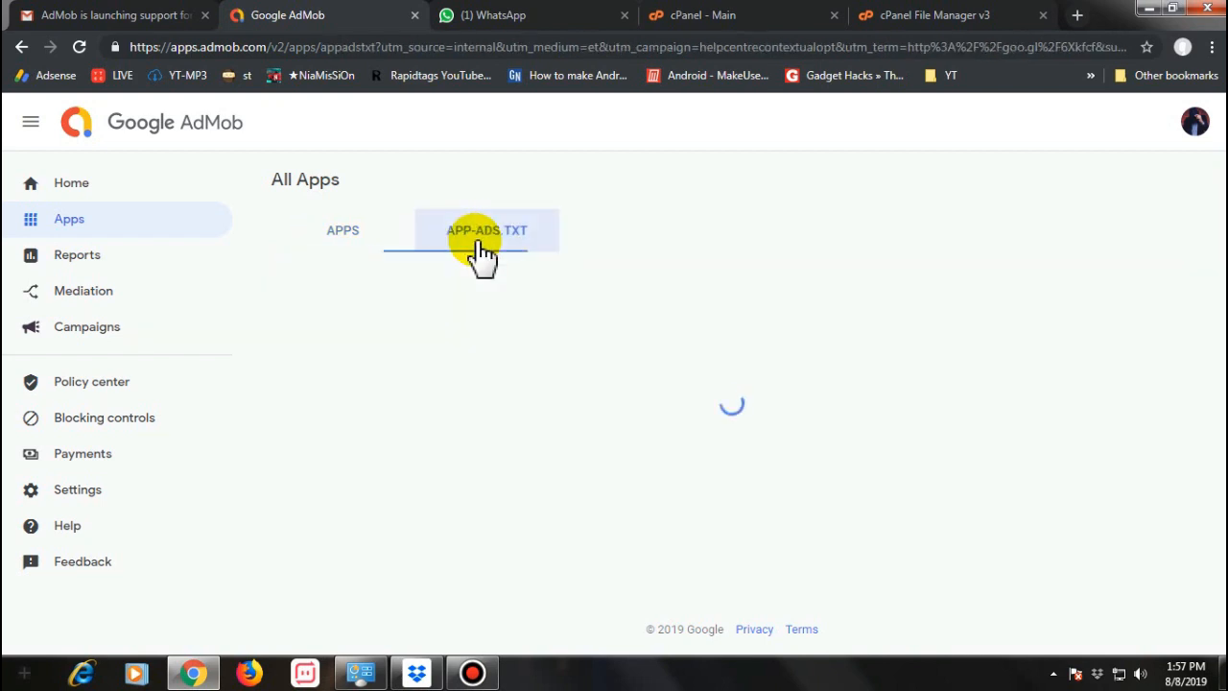
{"action": "left_click", "coordinate": [486, 230]}
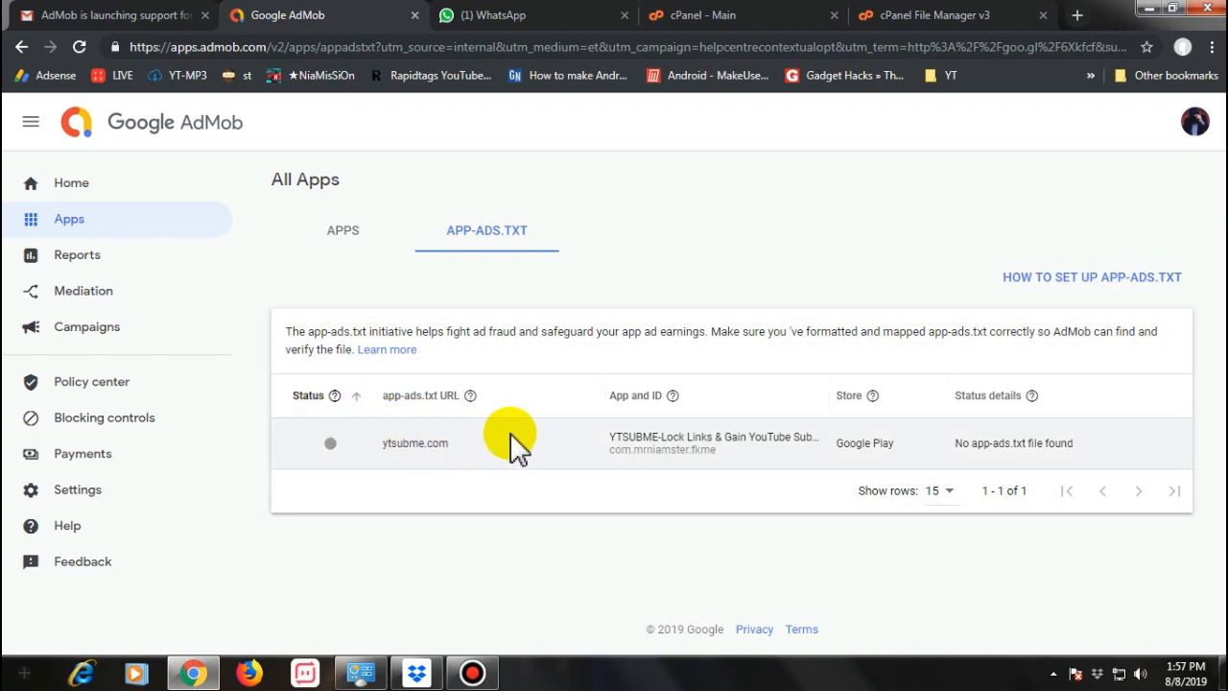
{"action": "mouse_move", "coordinate": [701, 442]}
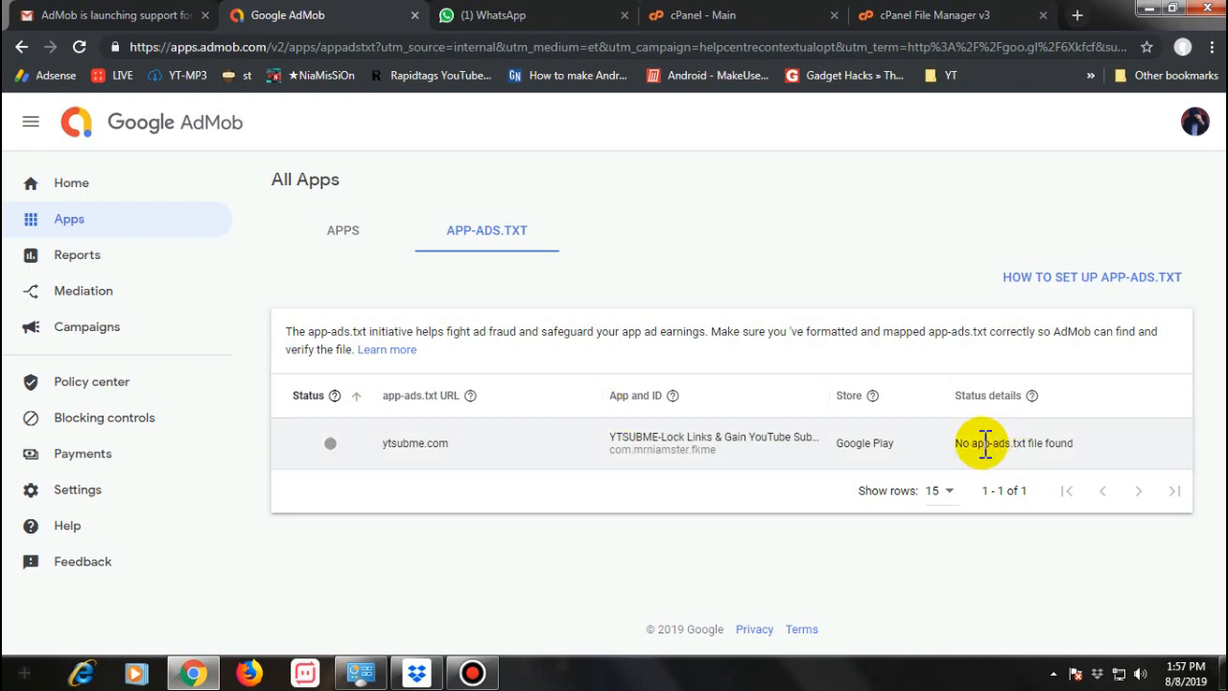
{"action": "mouse_move", "coordinate": [1036, 288]}
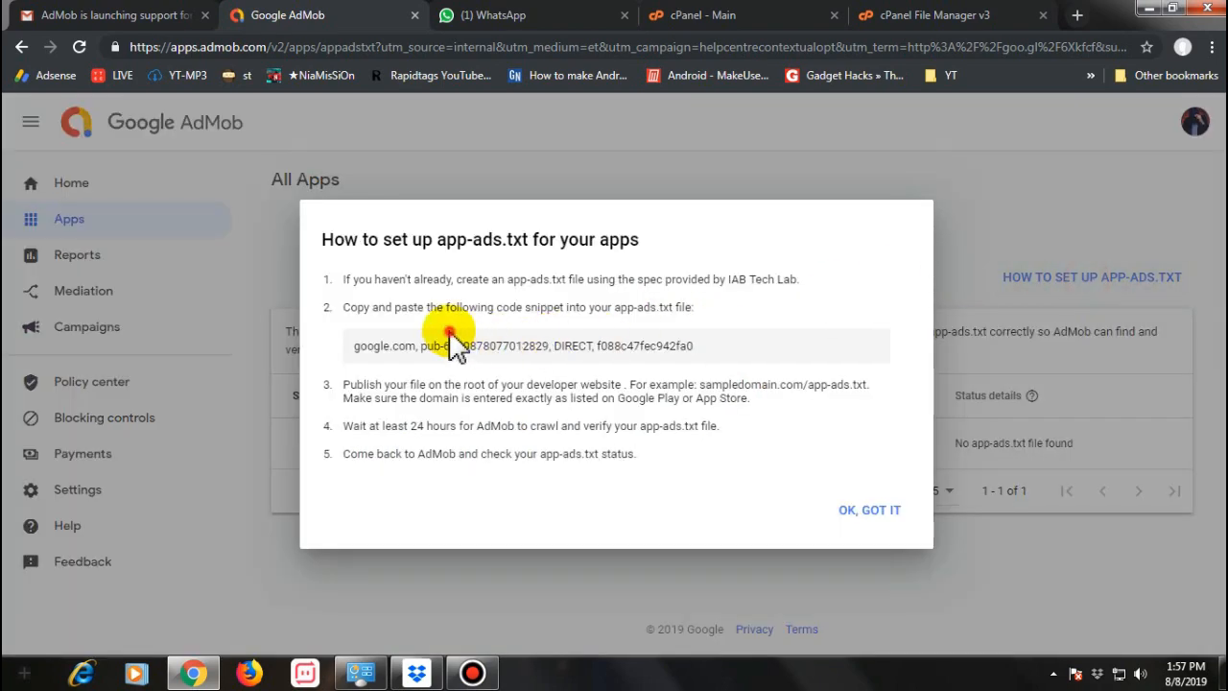
{"action": "right_click", "coordinate": [451, 346]}
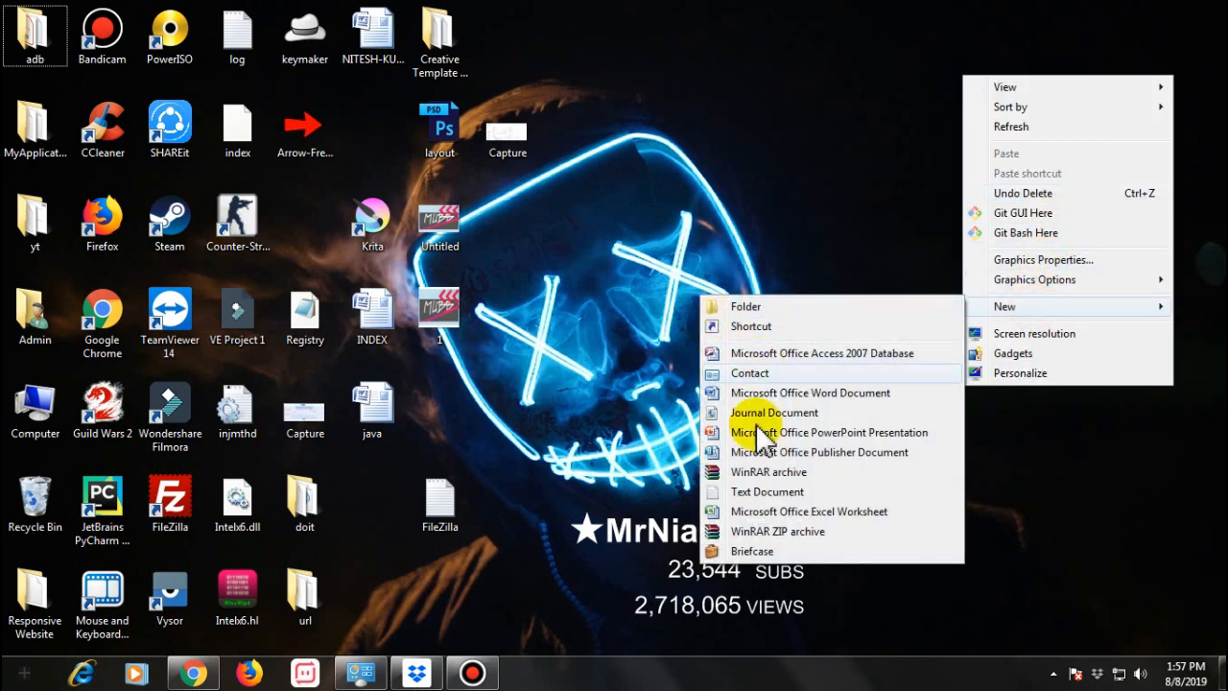
{"action": "mouse_move", "coordinate": [767, 498]}
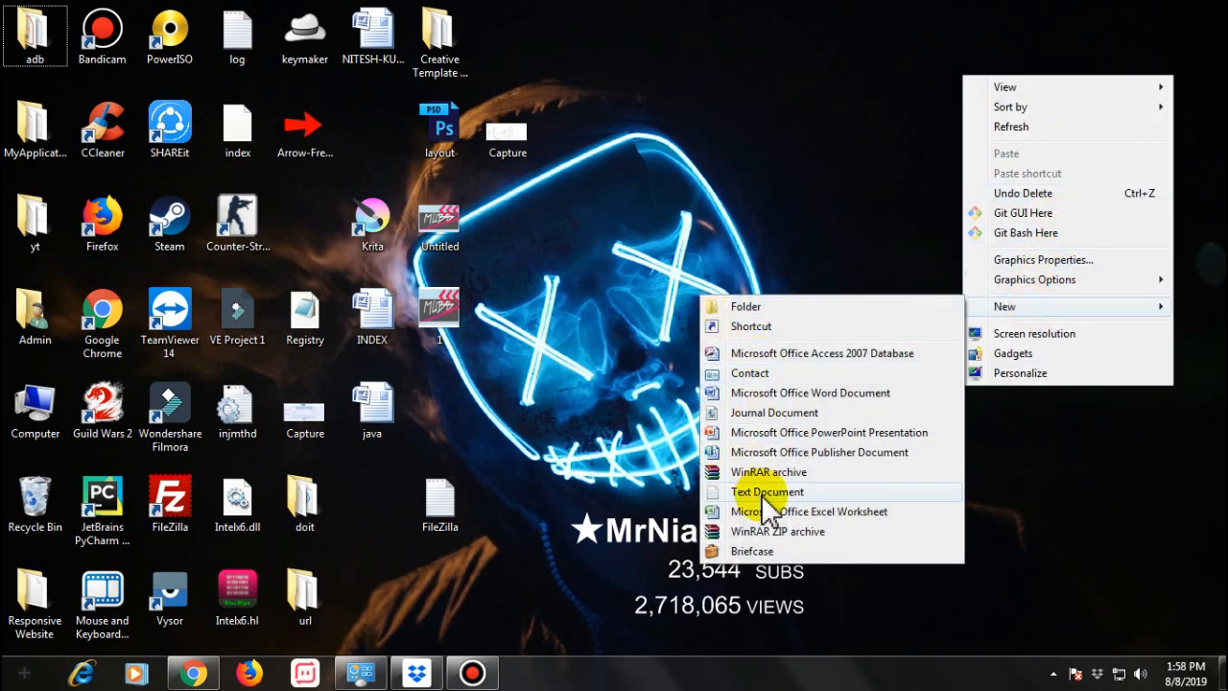
Step: Create a new blank text document on the desktop and open it
{"action": "left_click", "coordinate": [768, 491]}
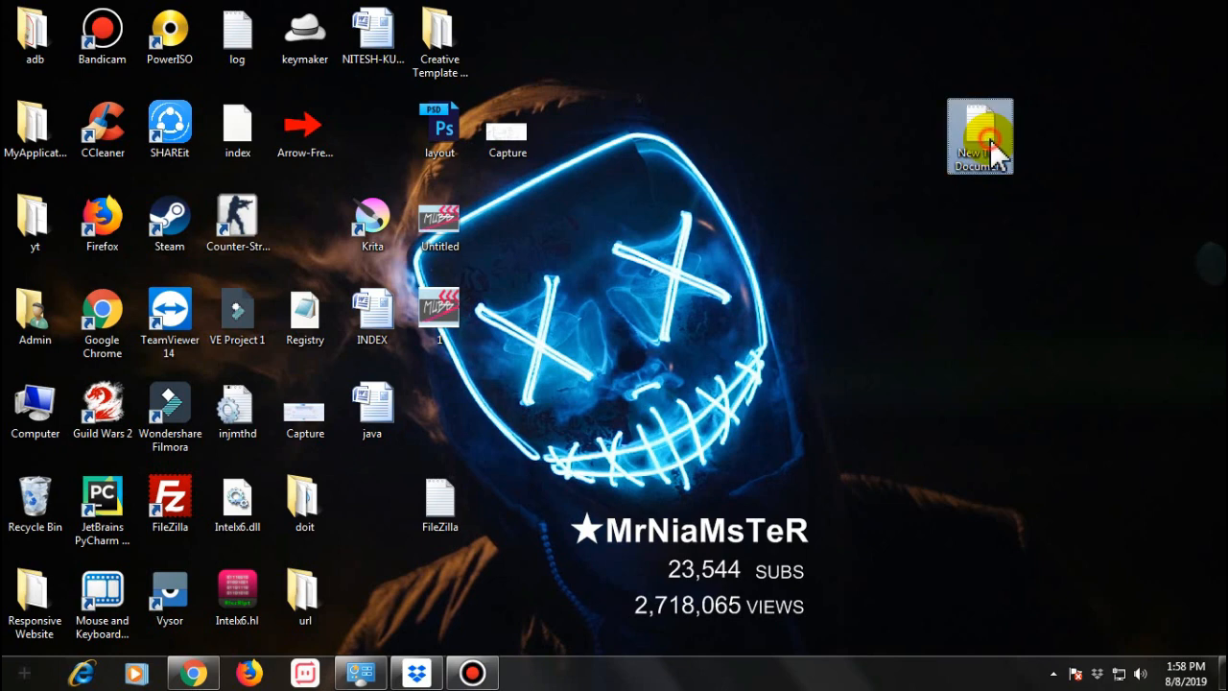
{"action": "double_click", "coordinate": [982, 135]}
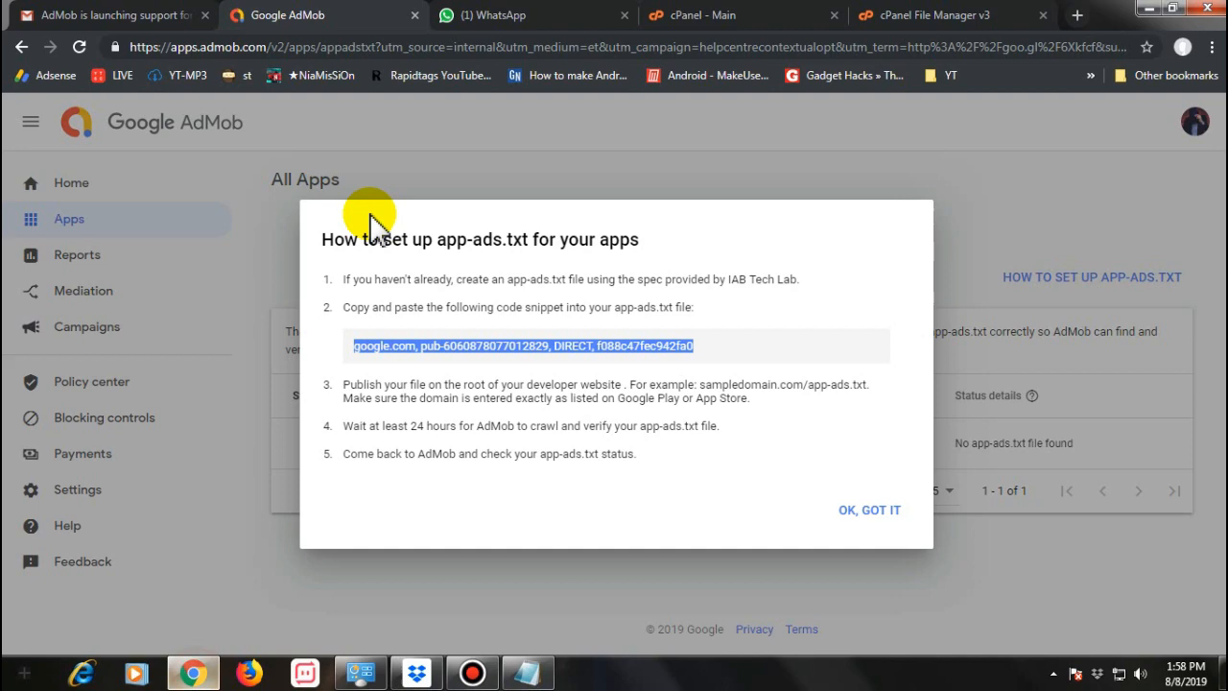
Step: Save the snippet to the desktop as 'app-ads.txt' via Save As
{"action": "left_click", "coordinate": [110, 16]}
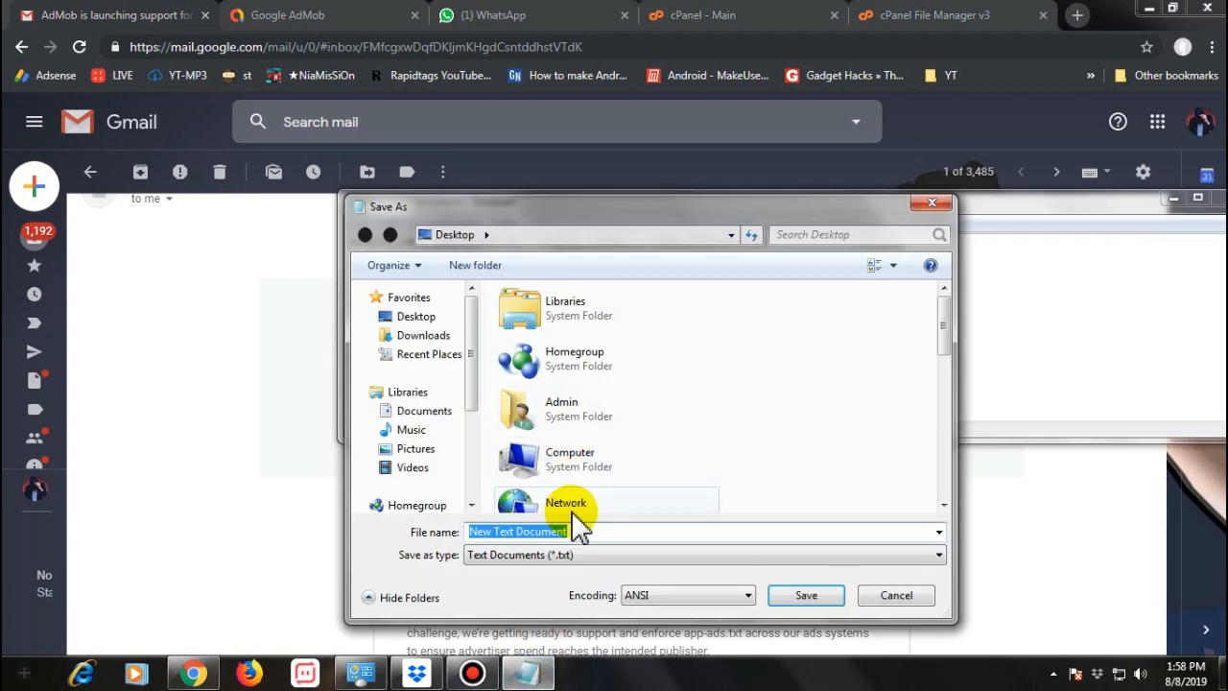
{"action": "type", "text": "app-ads"}
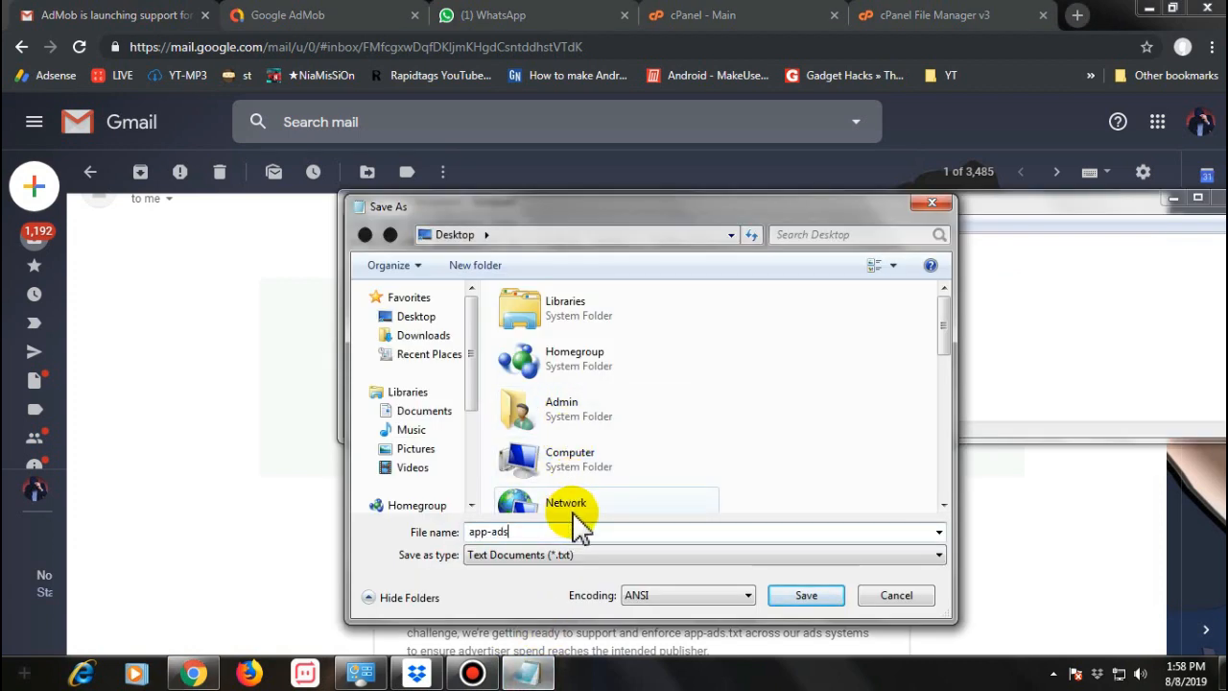
{"action": "type", "text": ".txt"}
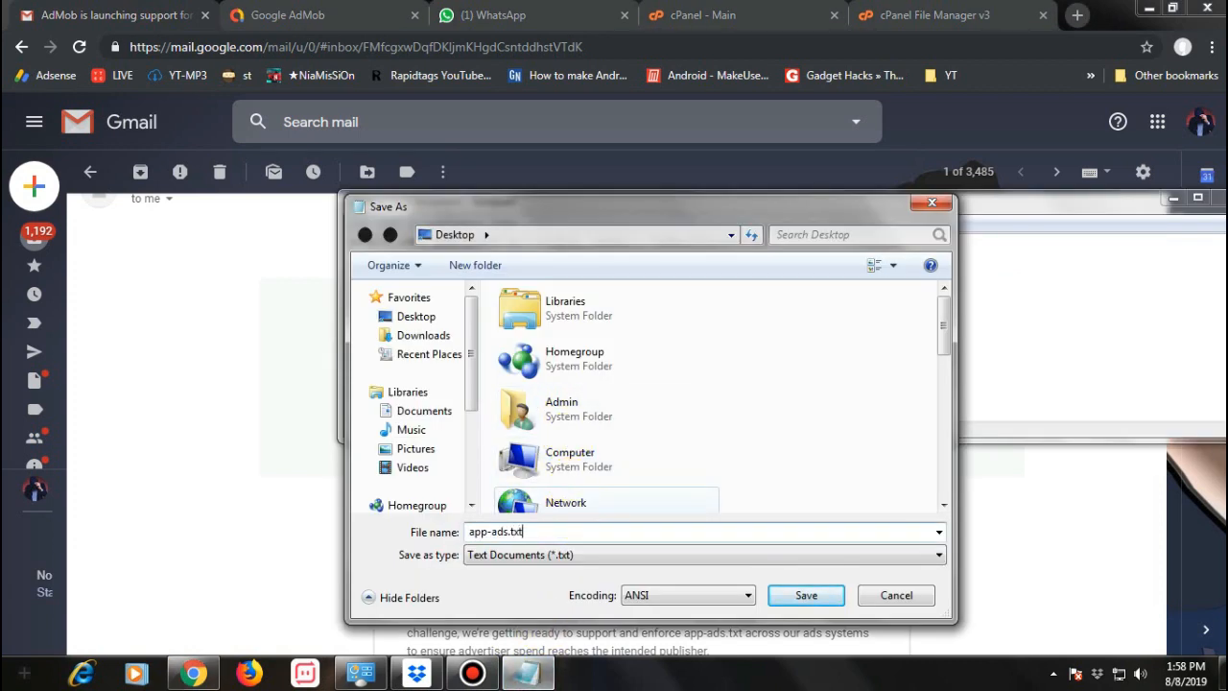
{"action": "left_click", "coordinate": [806, 594]}
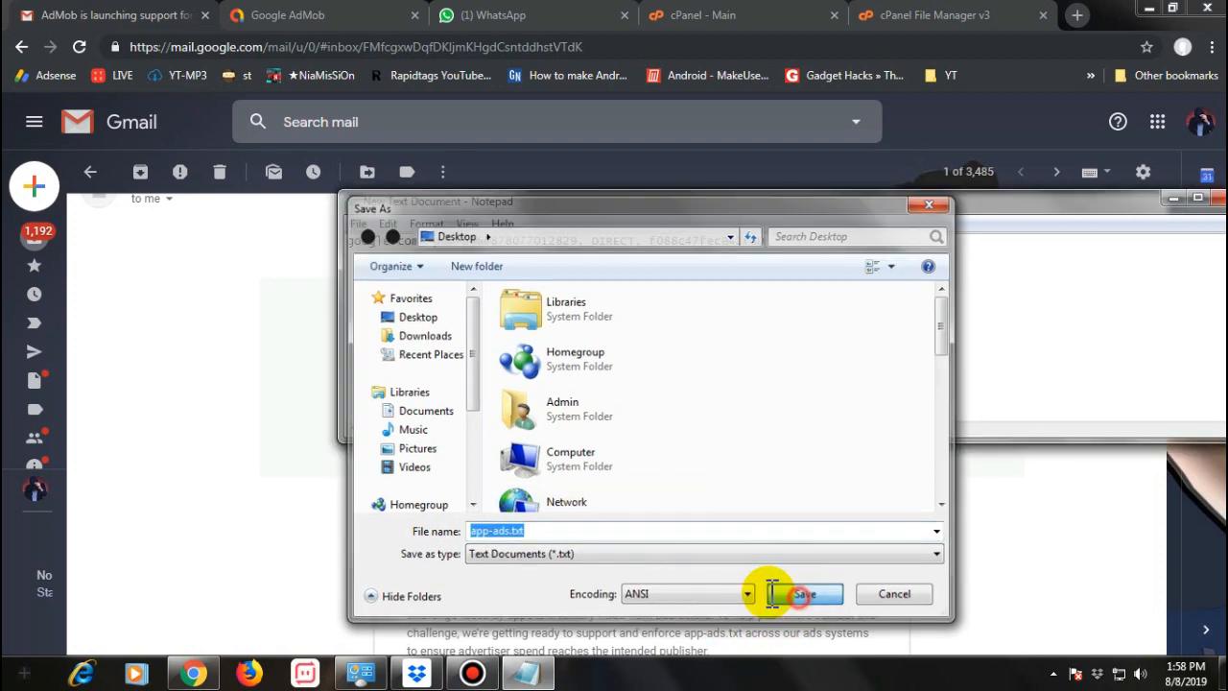
{"action": "left_click", "coordinate": [813, 594]}
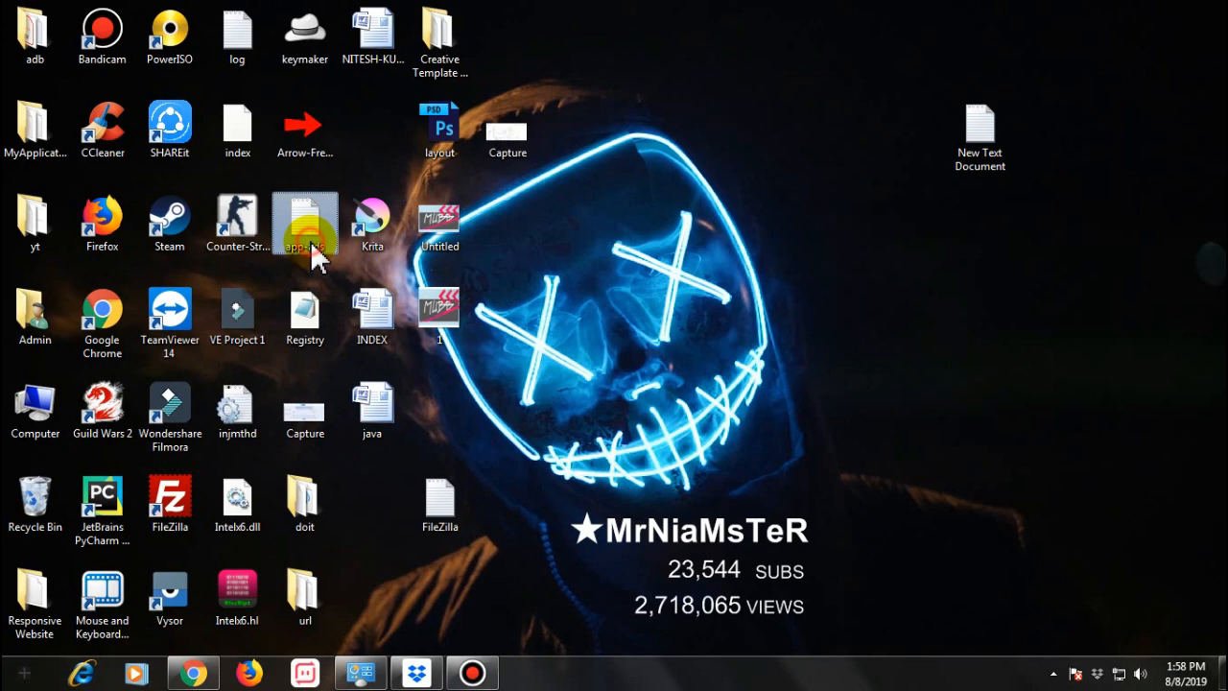
Step: Delete the empty New Text Document, keeping app-ads.txt on the desktop
{"action": "double_click", "coordinate": [305, 221]}
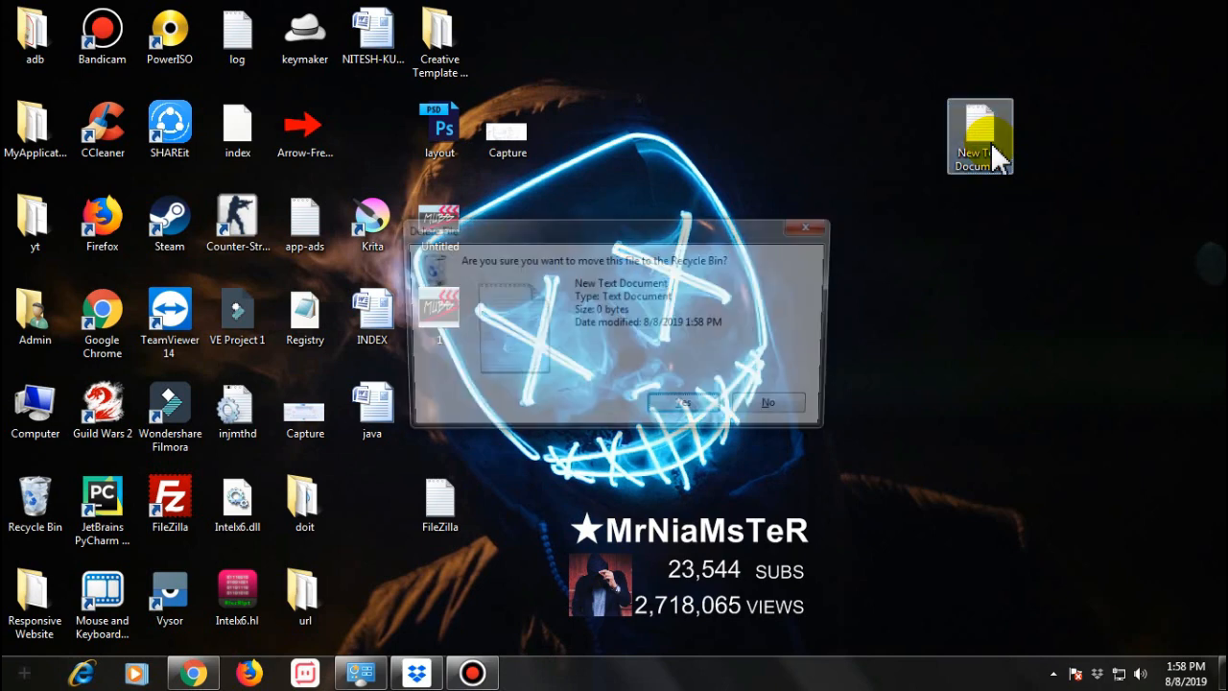
{"action": "left_click", "coordinate": [684, 402]}
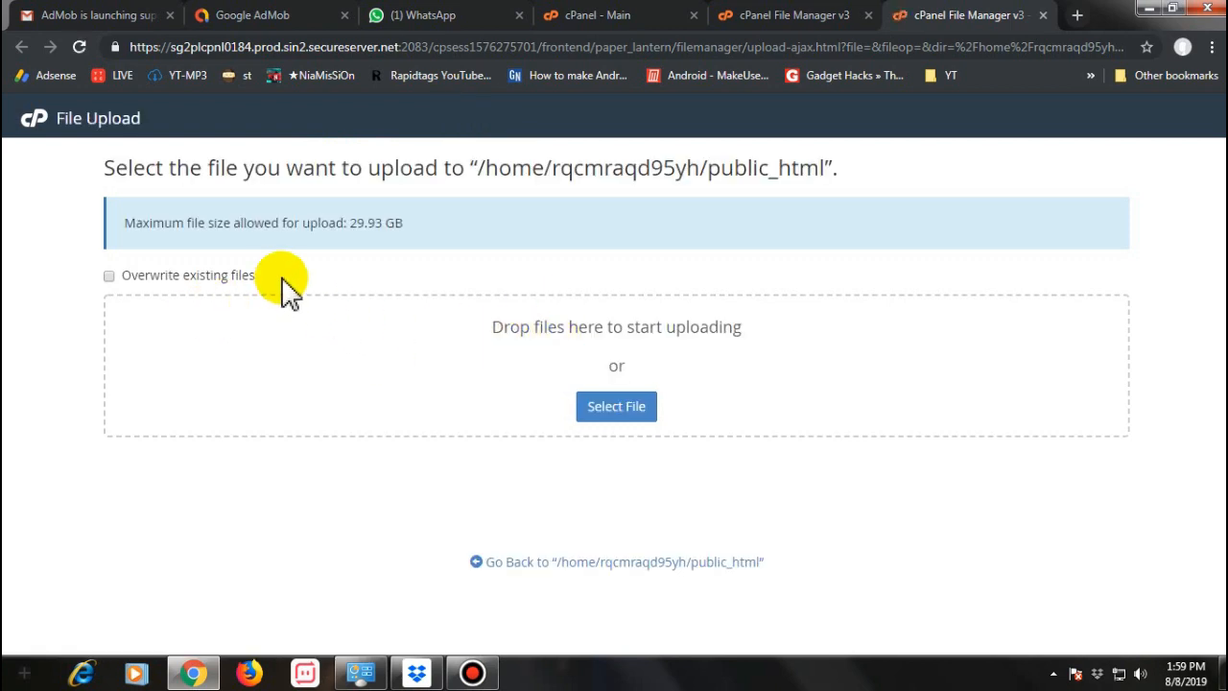
Step: Upload app-ads.txt from the desktop, then go back to the public_html listing
{"action": "left_click", "coordinate": [616, 406]}
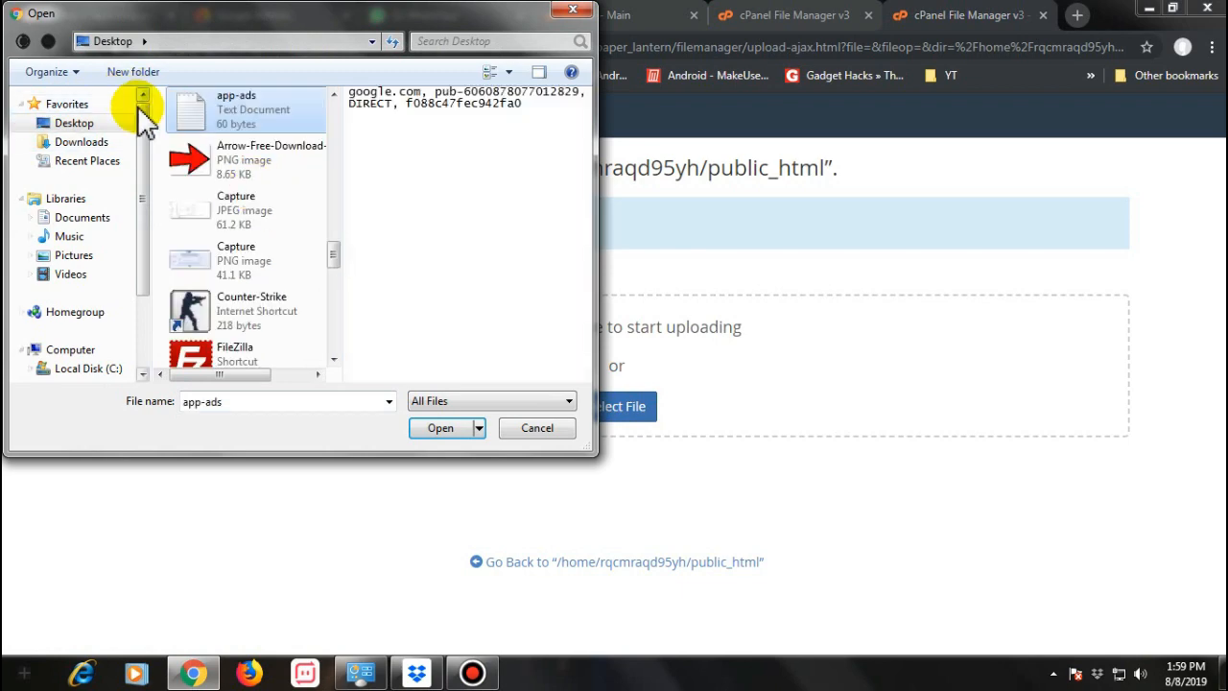
{"action": "left_click", "coordinate": [440, 428]}
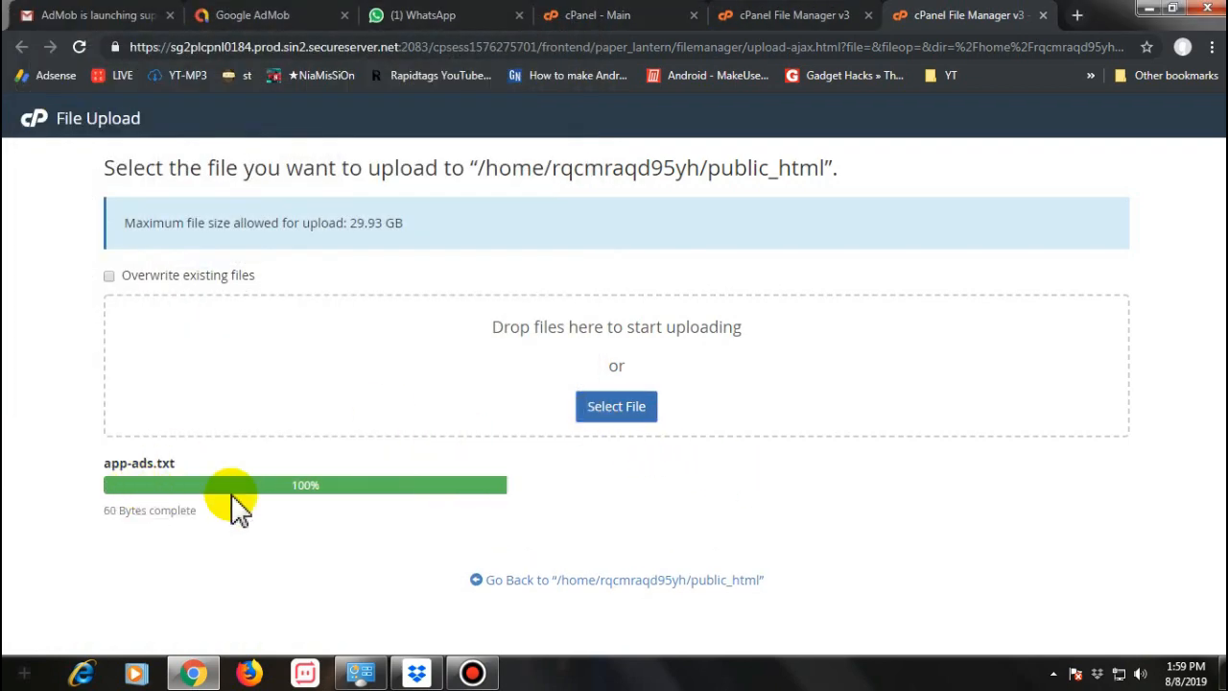
{"action": "mouse_move", "coordinate": [518, 470]}
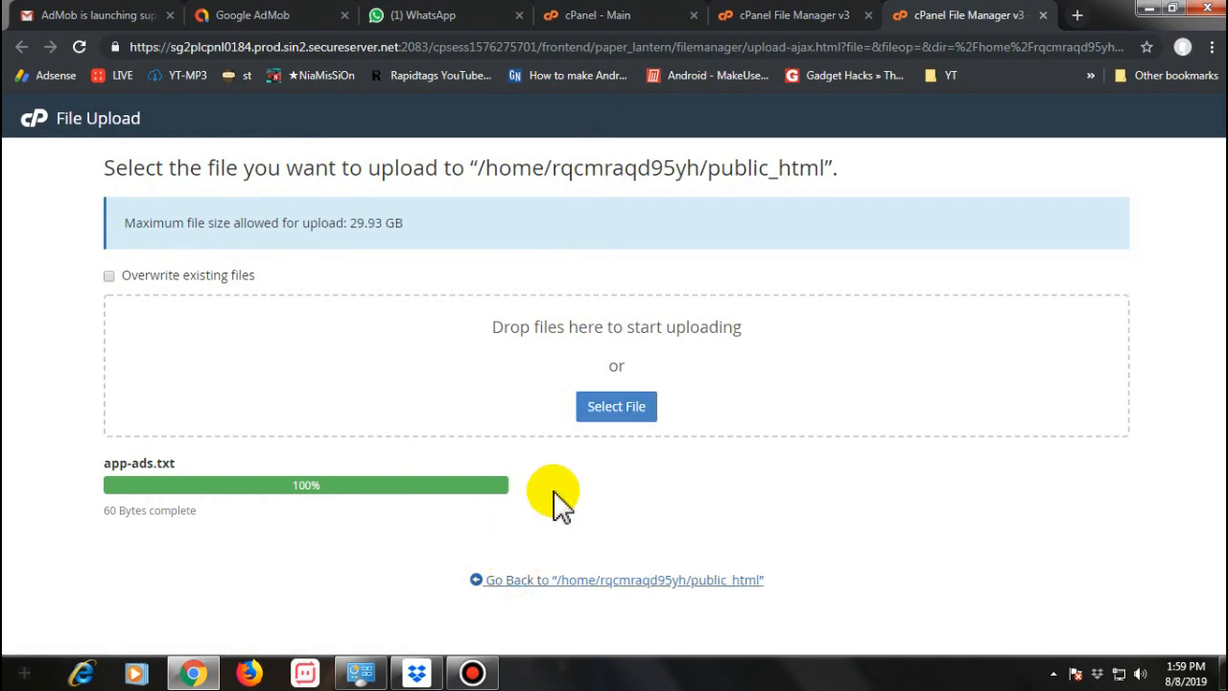
{"action": "left_click", "coordinate": [623, 579]}
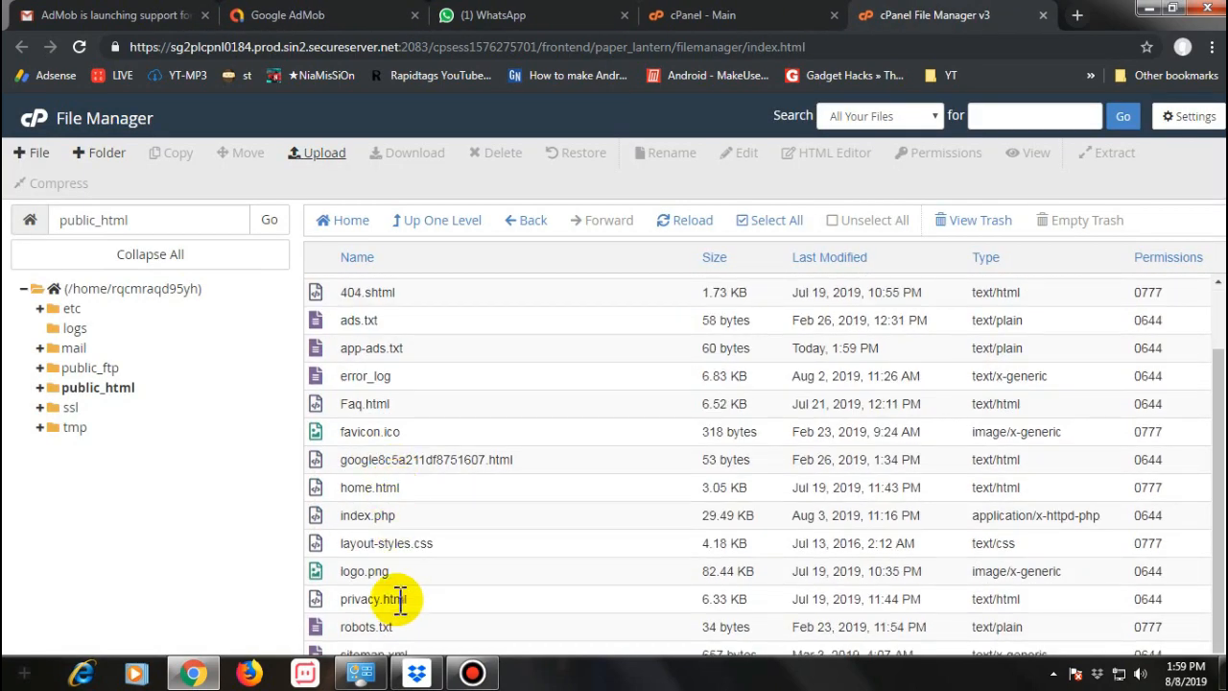
Step: Switch to the Google AdMob tab showing the app-ads.txt status page
{"action": "left_click", "coordinate": [288, 14]}
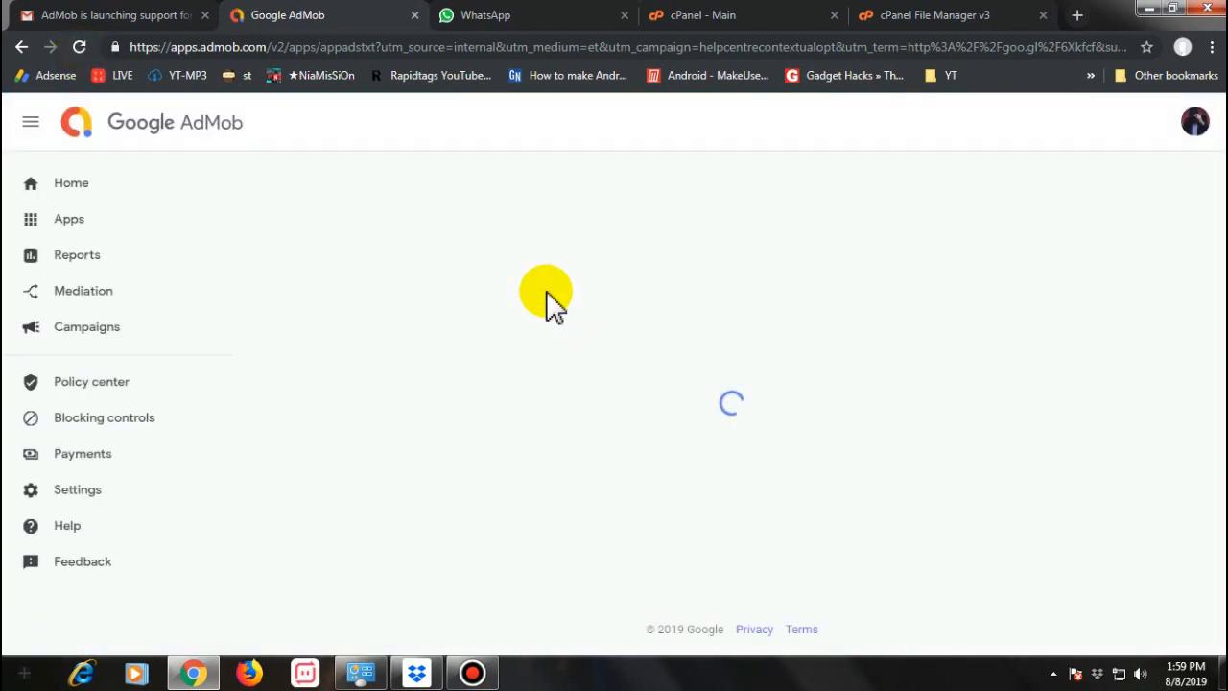